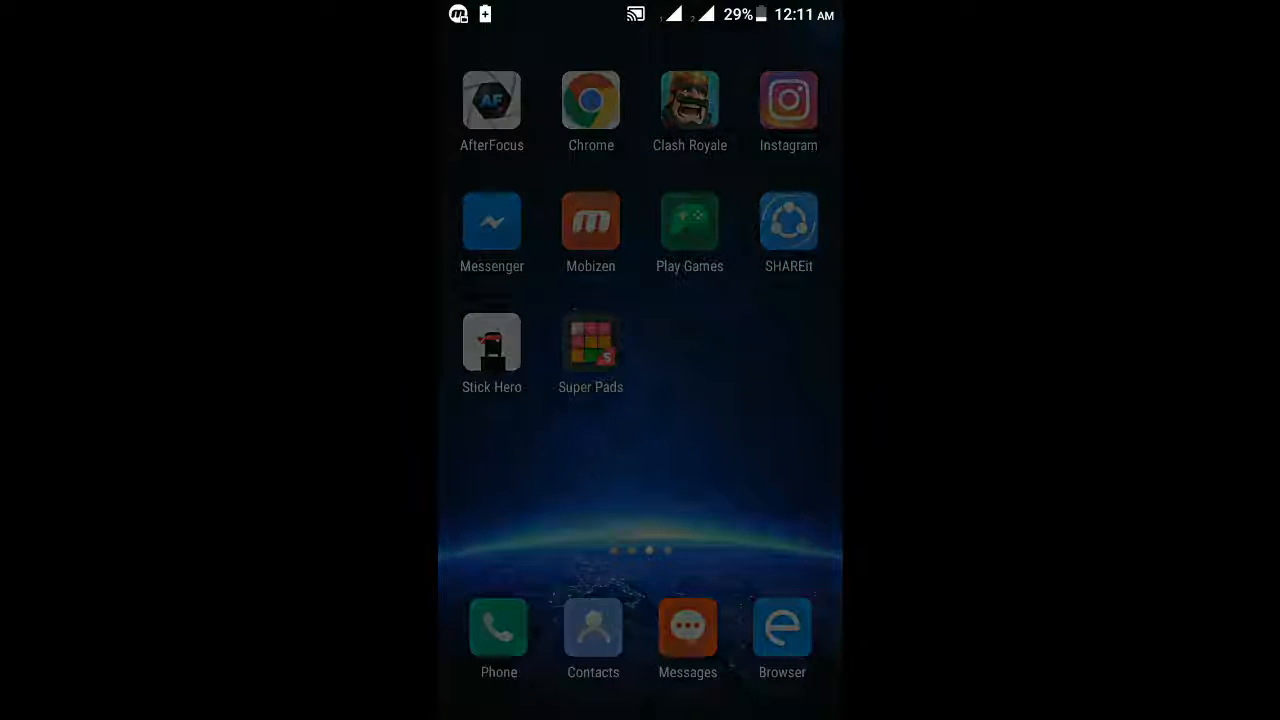
# - Bring up Mobizen's recording settings and browse down the options list
pyautogui.click(668, 240)
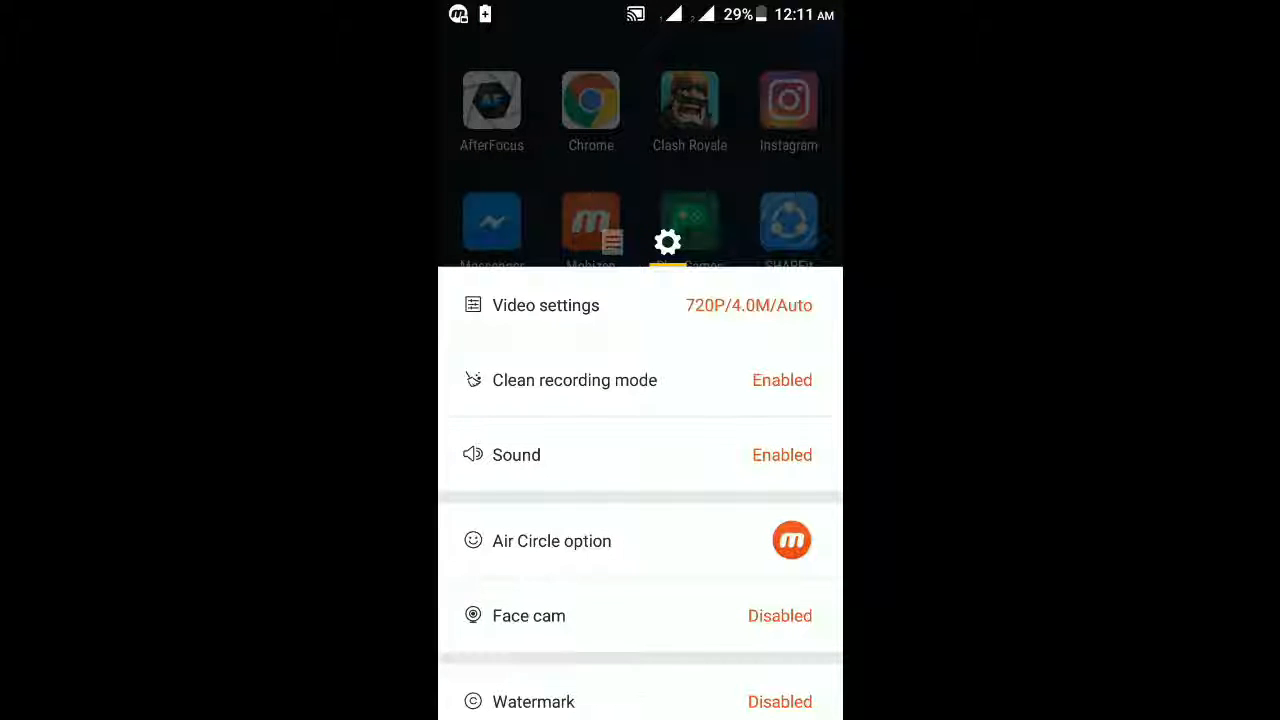
pyautogui.scroll(-3)
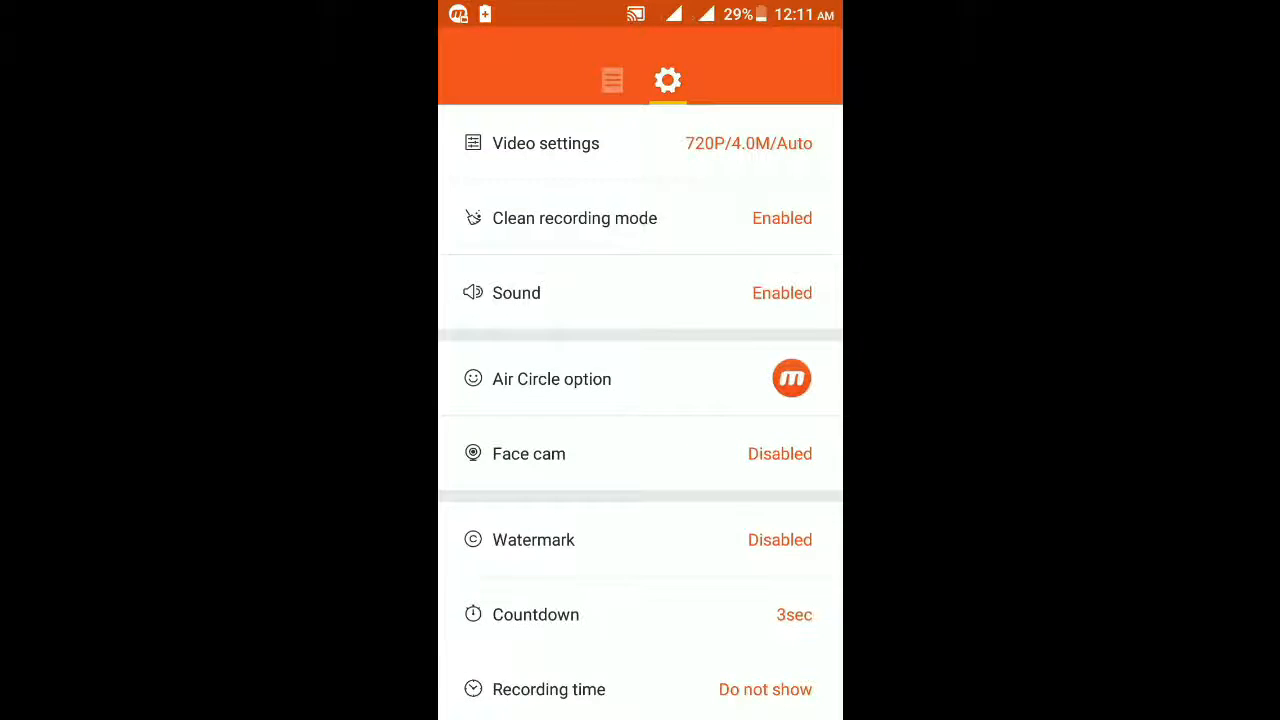
pyautogui.scroll(-3)
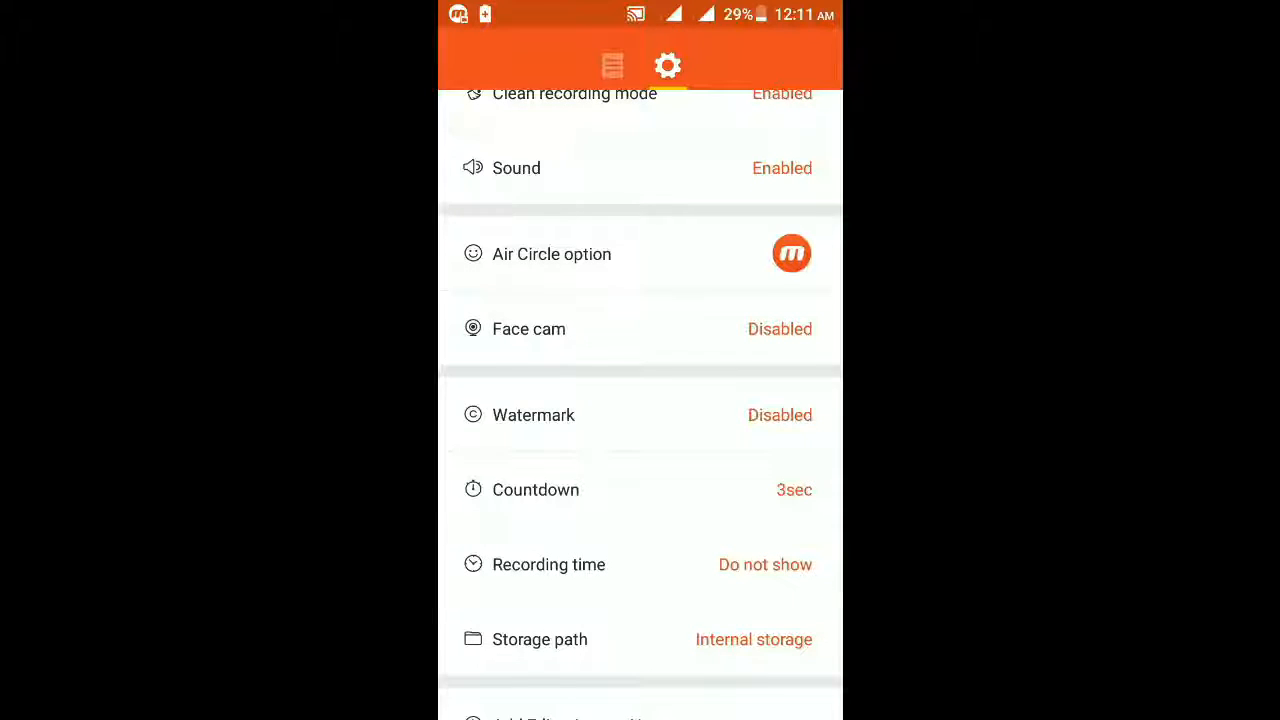
pyautogui.click(552, 252)
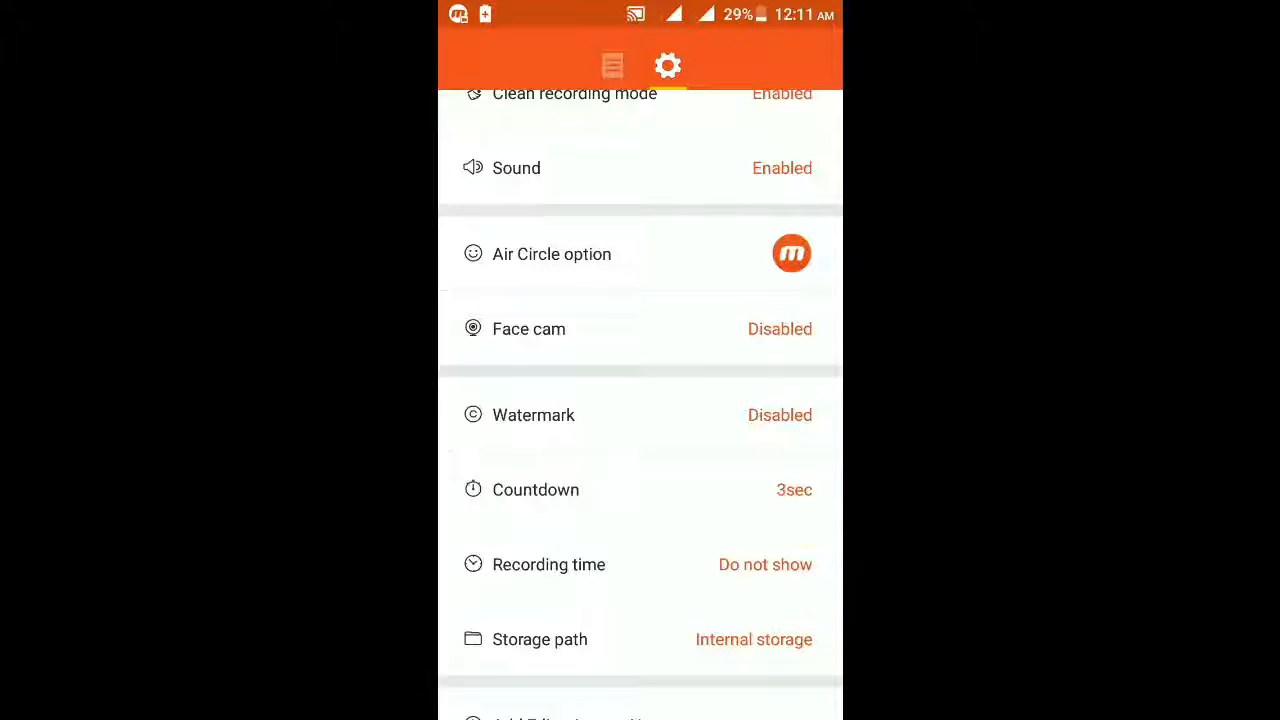
# - Try switching face cam on and accept disabling clean recording mode
pyautogui.click(528, 328)
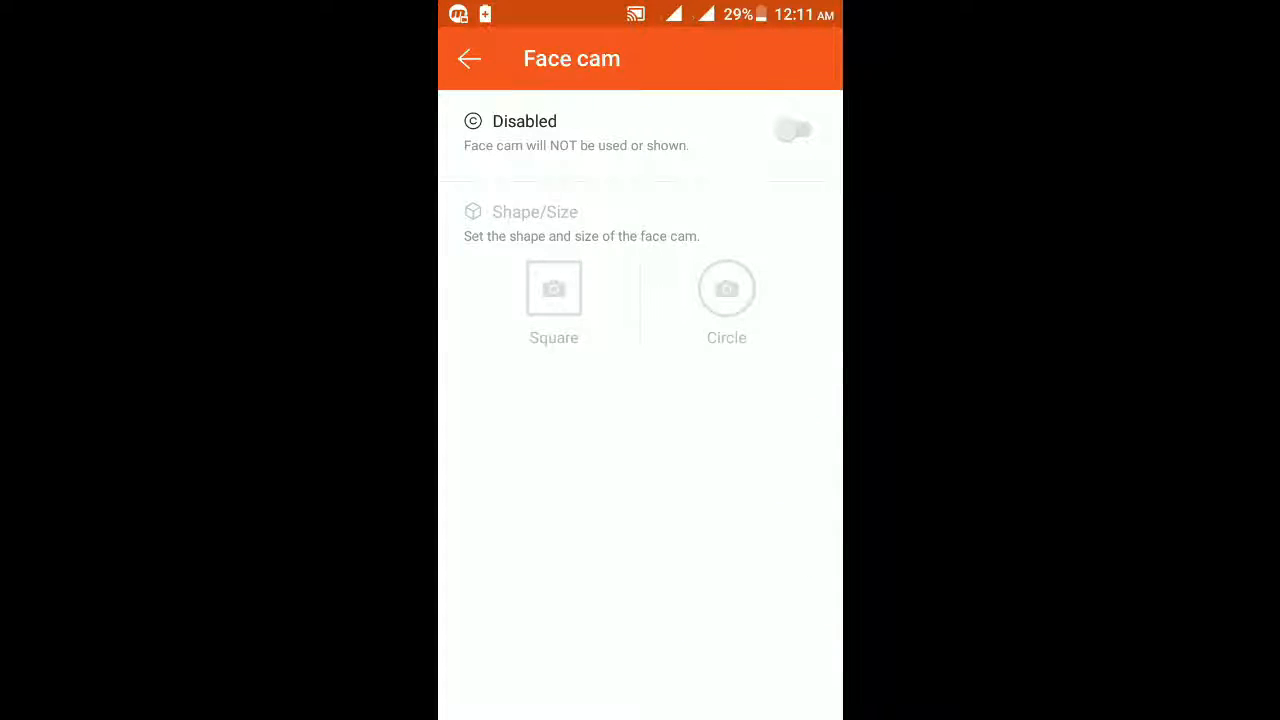
pyautogui.click(792, 130)
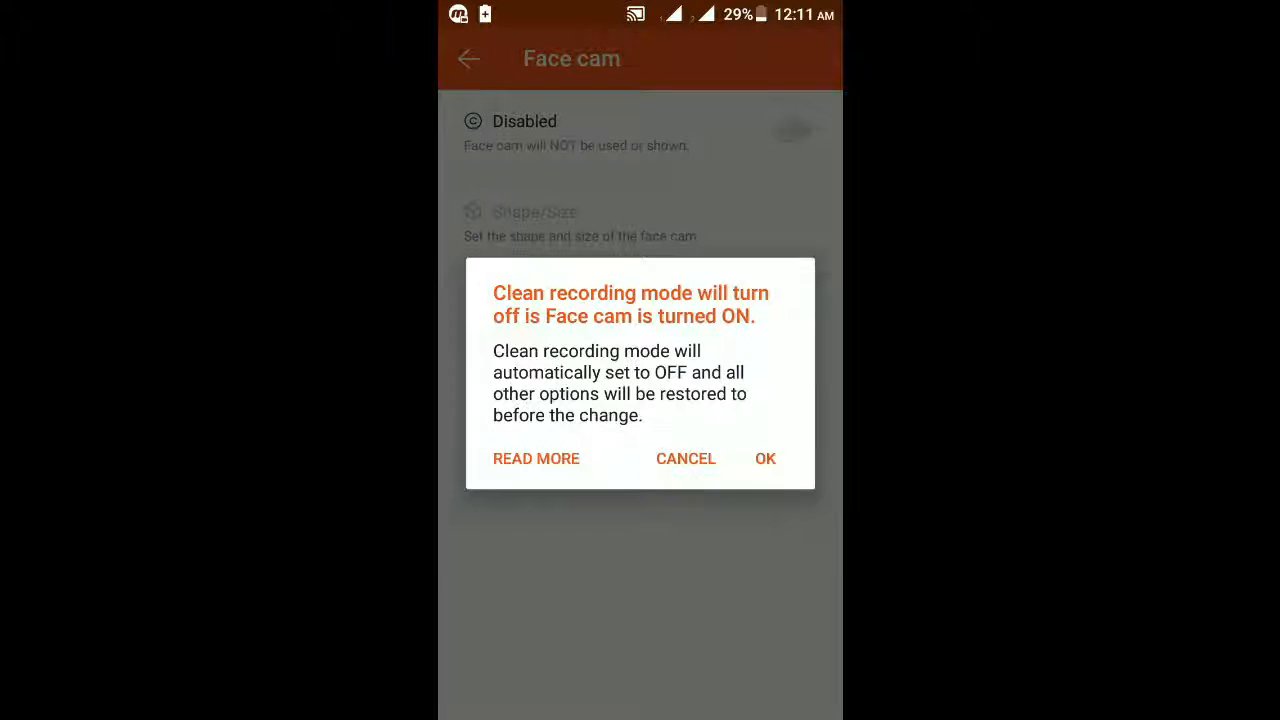
pyautogui.click(792, 130)
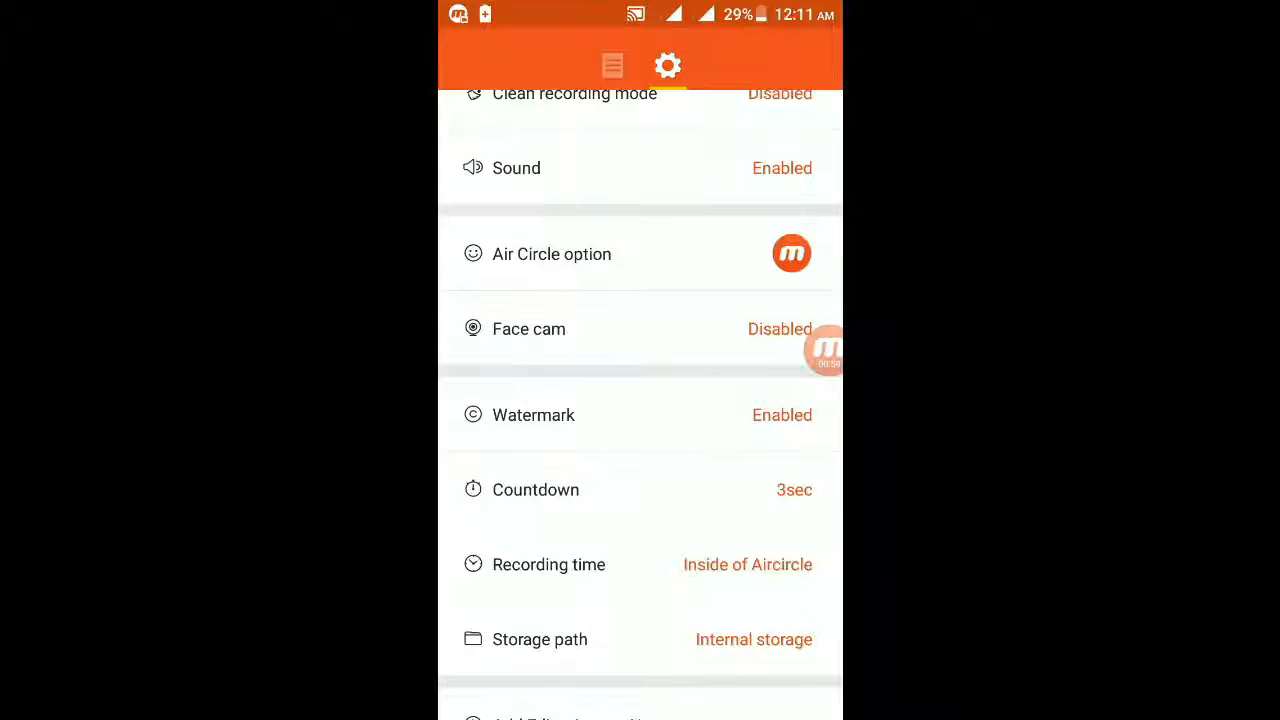
# - Switch the watermark off for recordings and return to the settings list
pyautogui.click(532, 414)
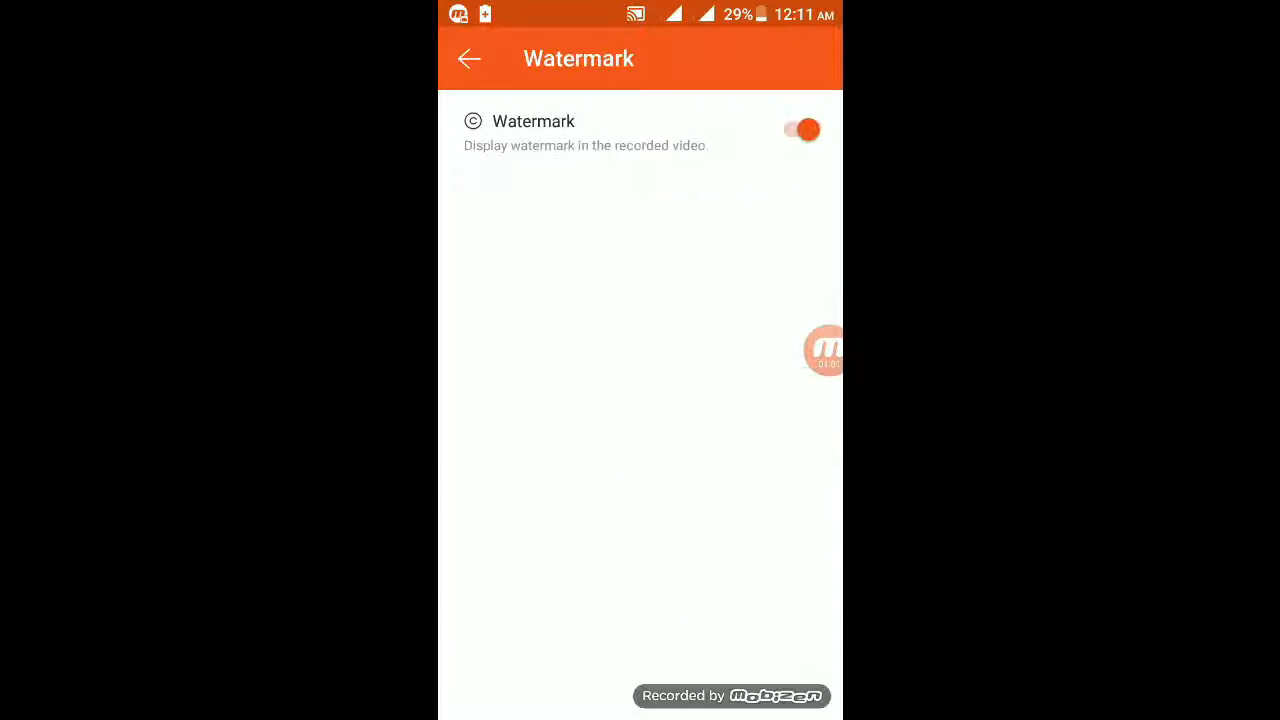
pyautogui.click(800, 130)
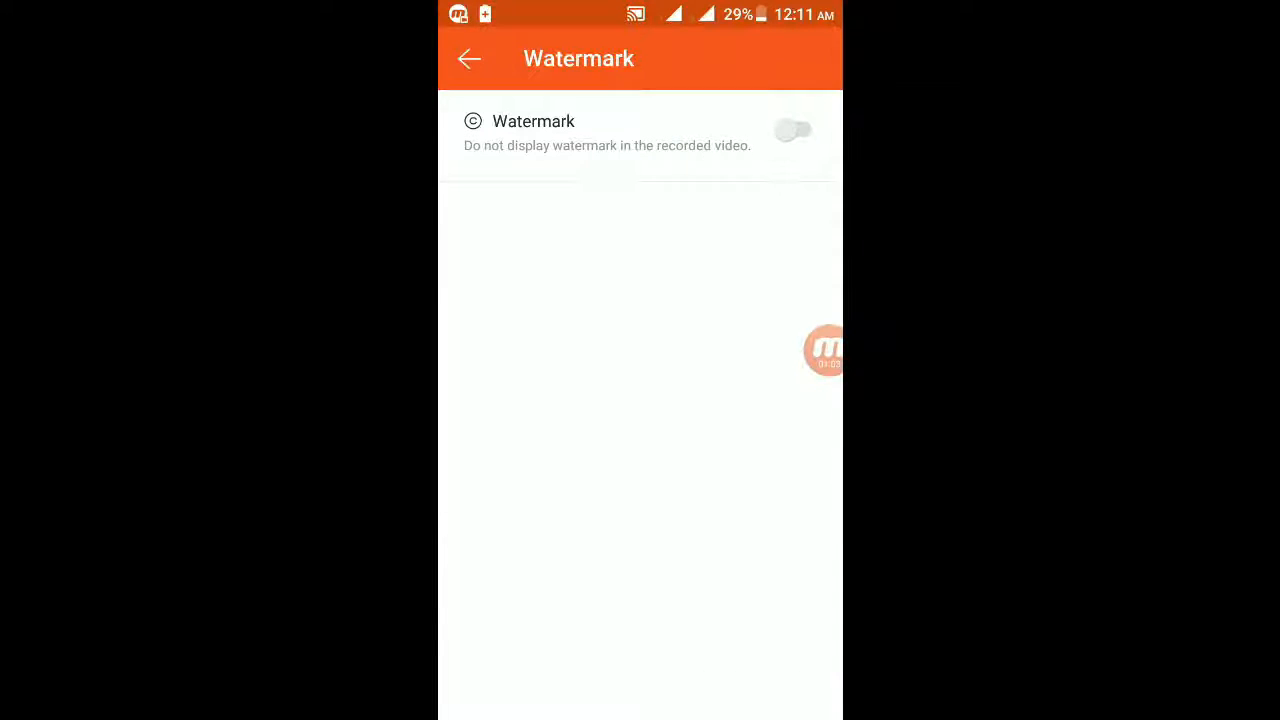
pyautogui.click(468, 58)
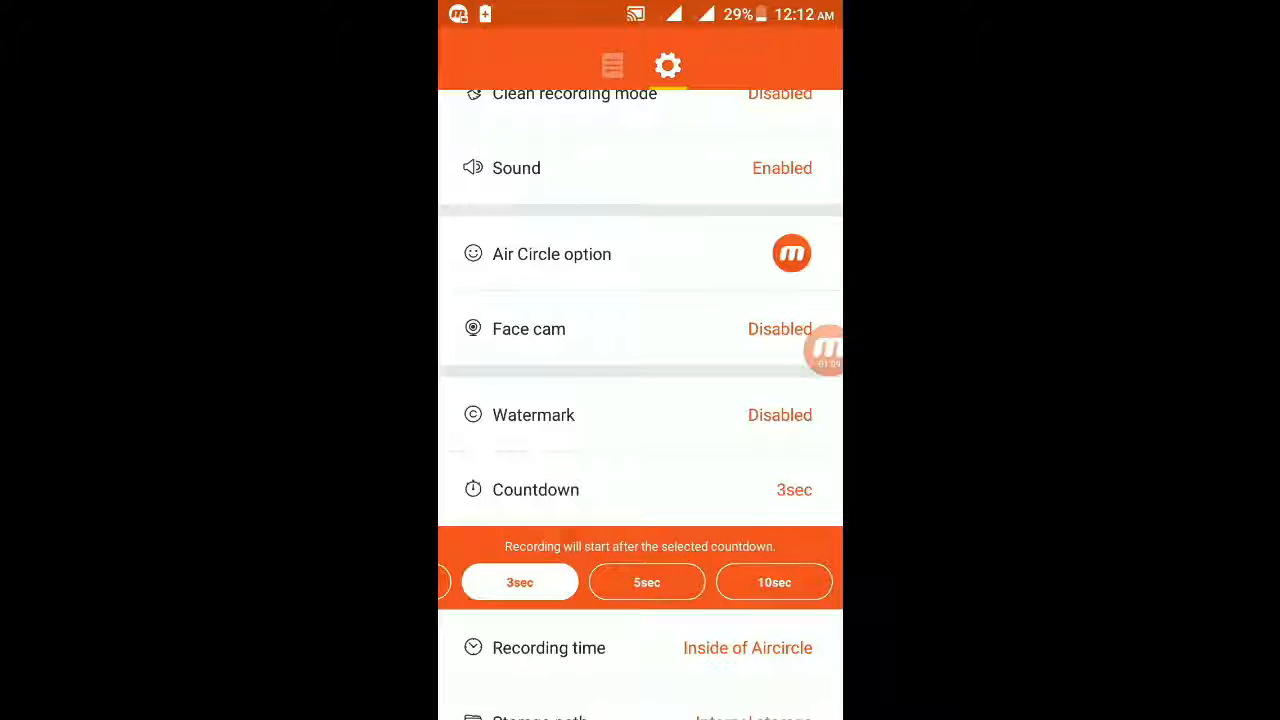
# - Review the storage path for recordings, then return toward the video settings
pyautogui.scroll(-3)
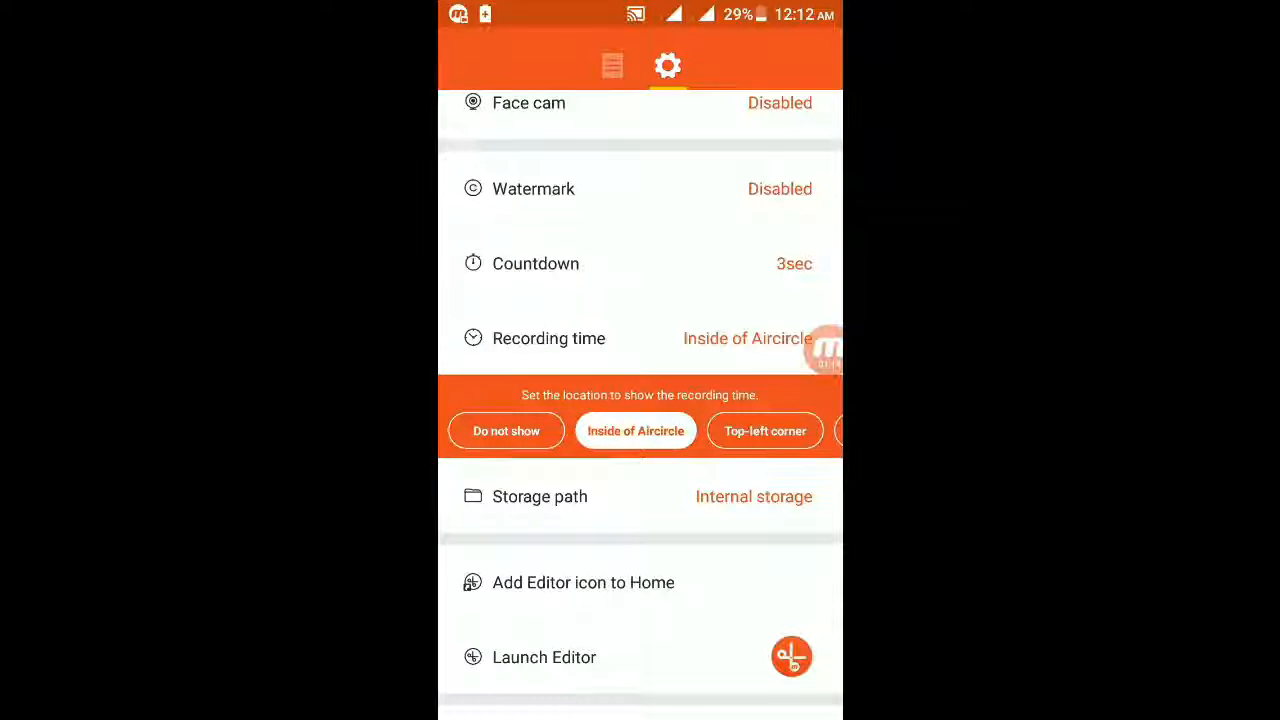
pyautogui.hscroll(-3)
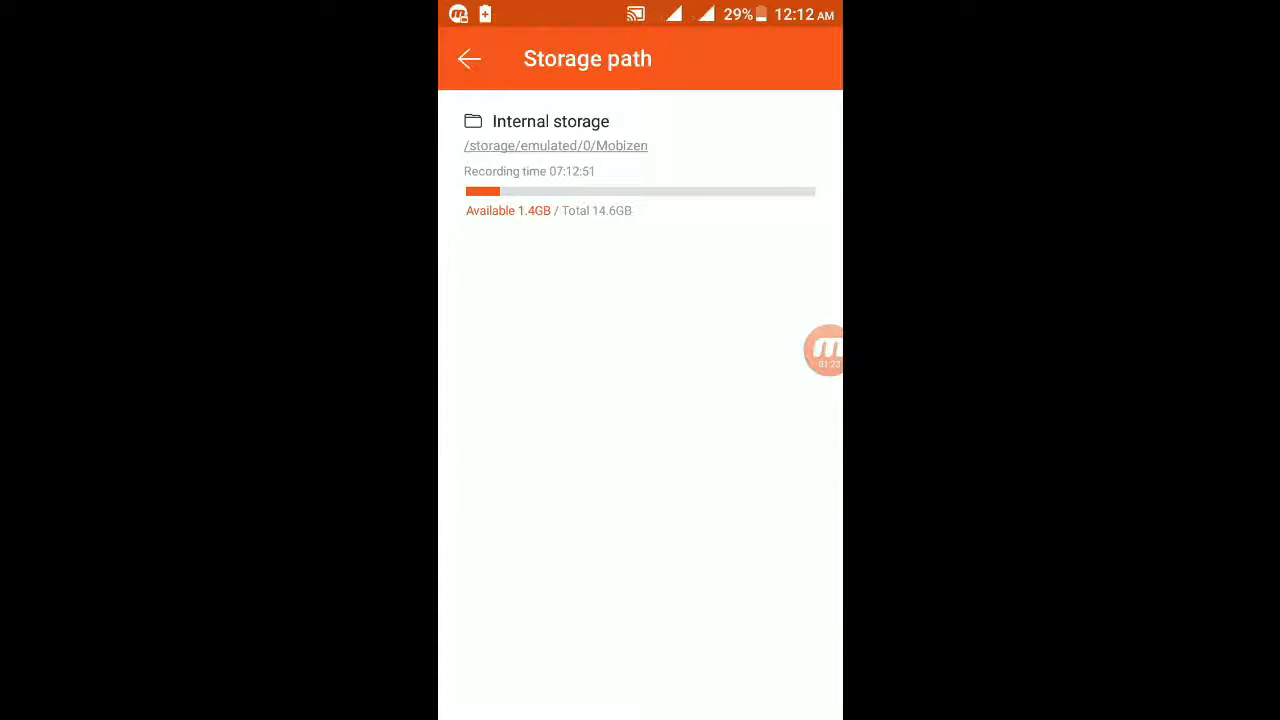
pyautogui.click(468, 58)
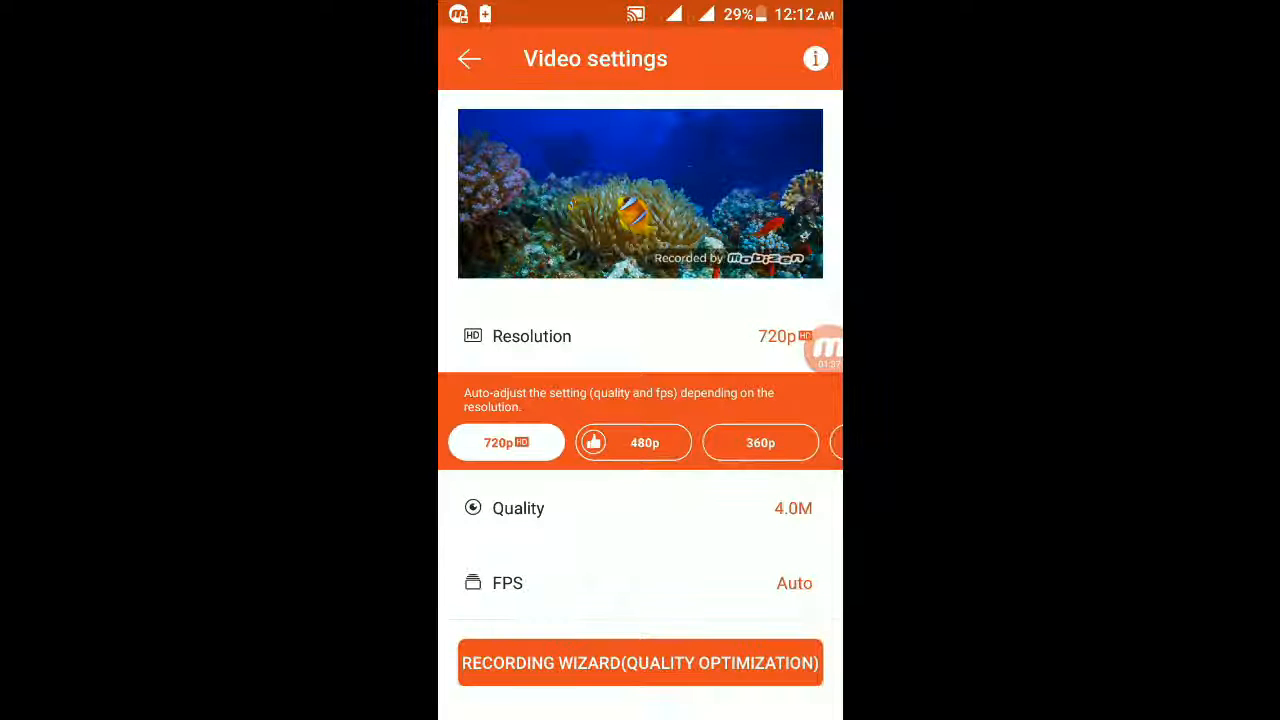
# - Try 360p, 5.0M and 60fps, then settle on 720p, 4.0M quality and Auto FPS
pyautogui.click(760, 442)
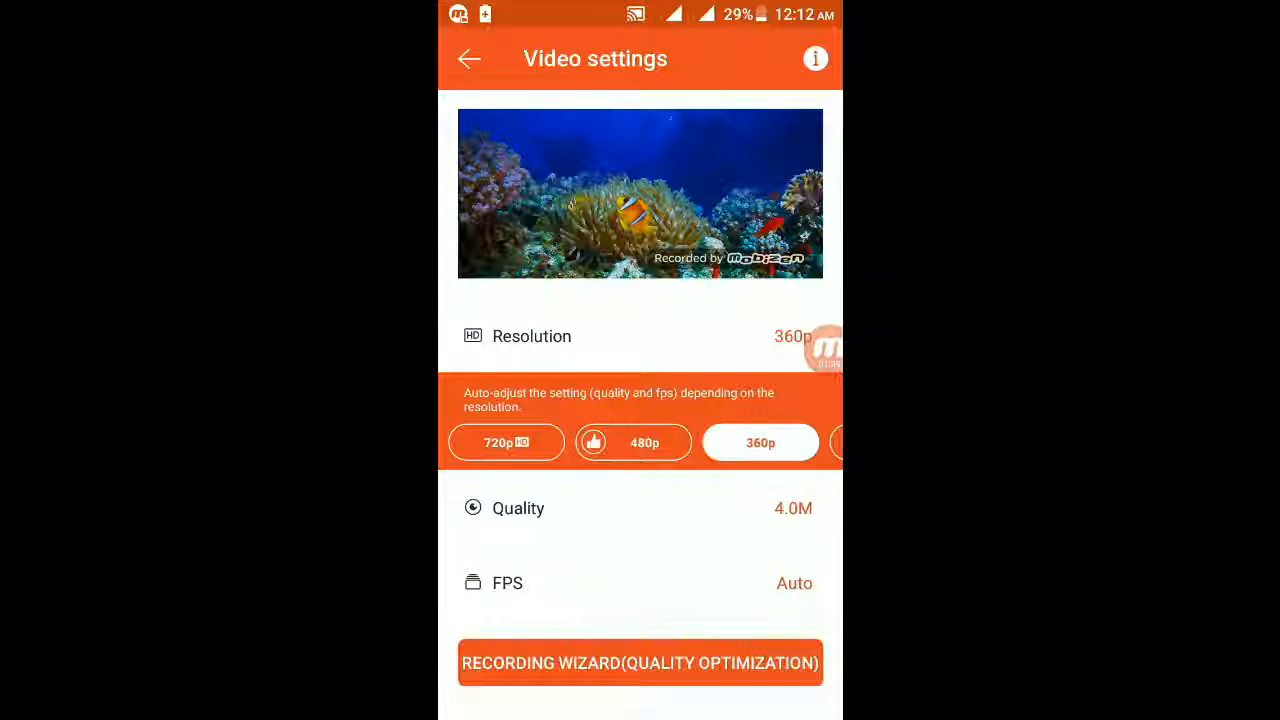
pyautogui.click(506, 442)
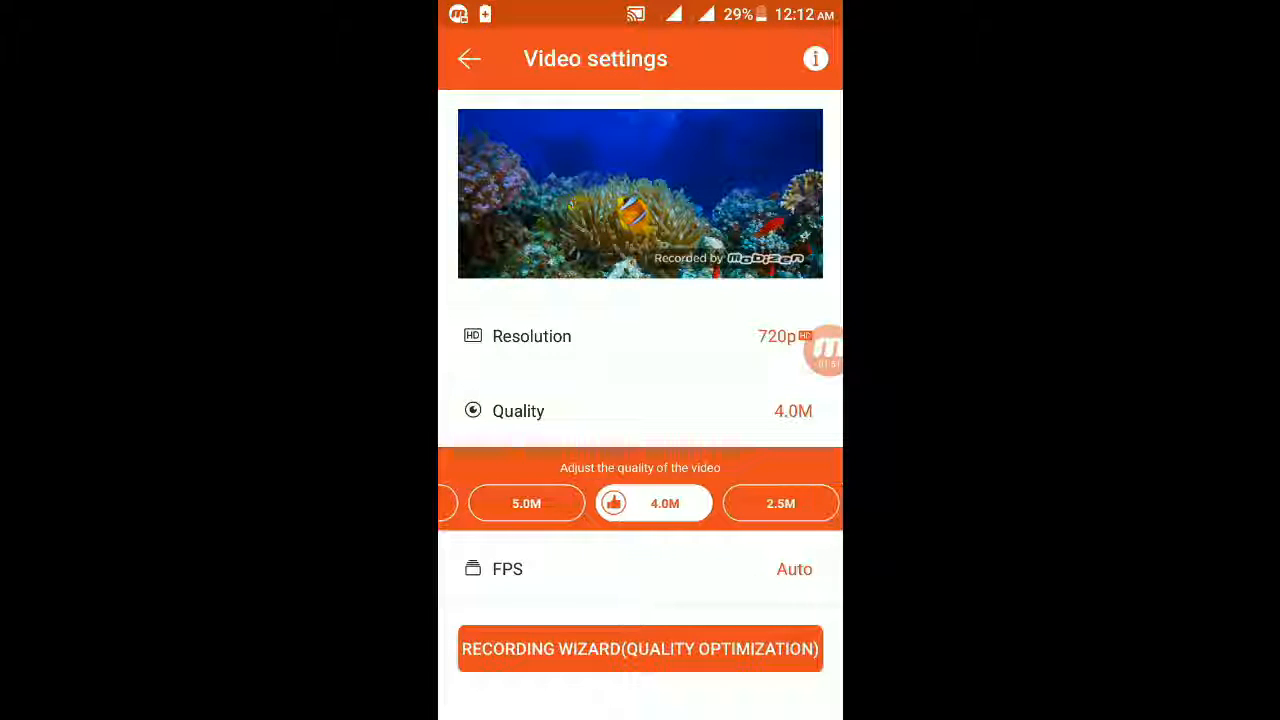
pyautogui.click(526, 504)
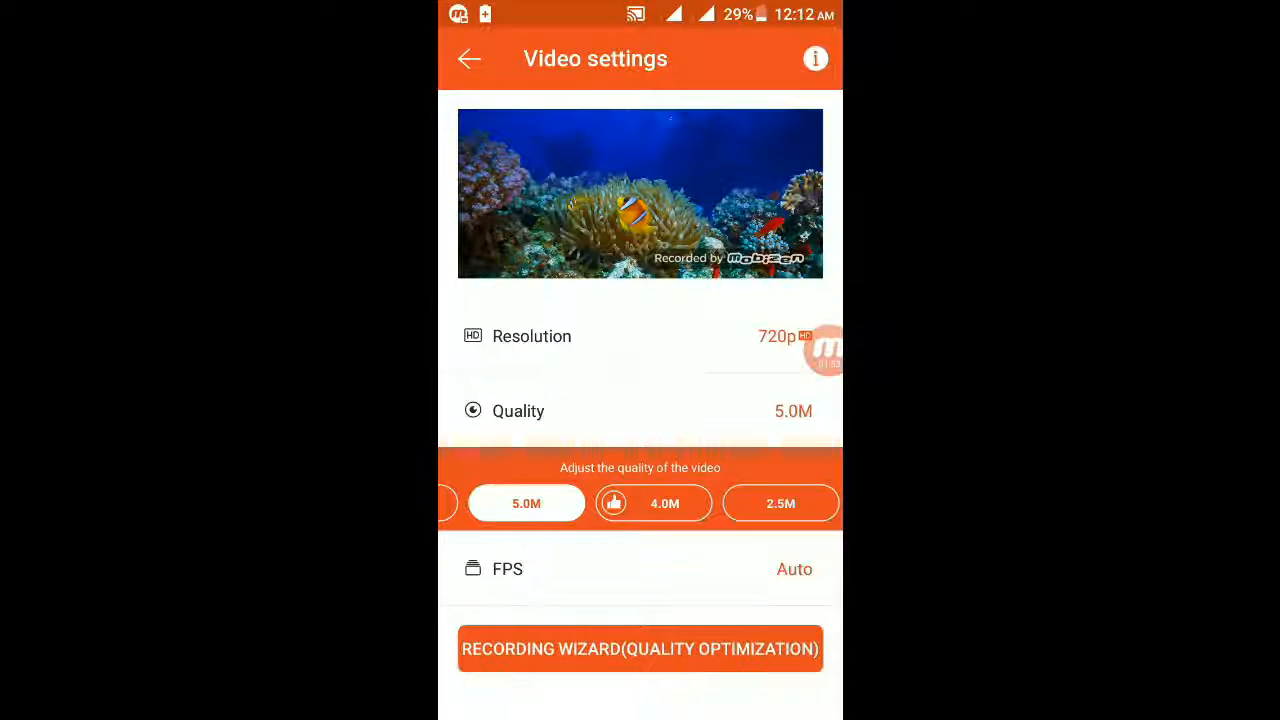
pyautogui.click(652, 504)
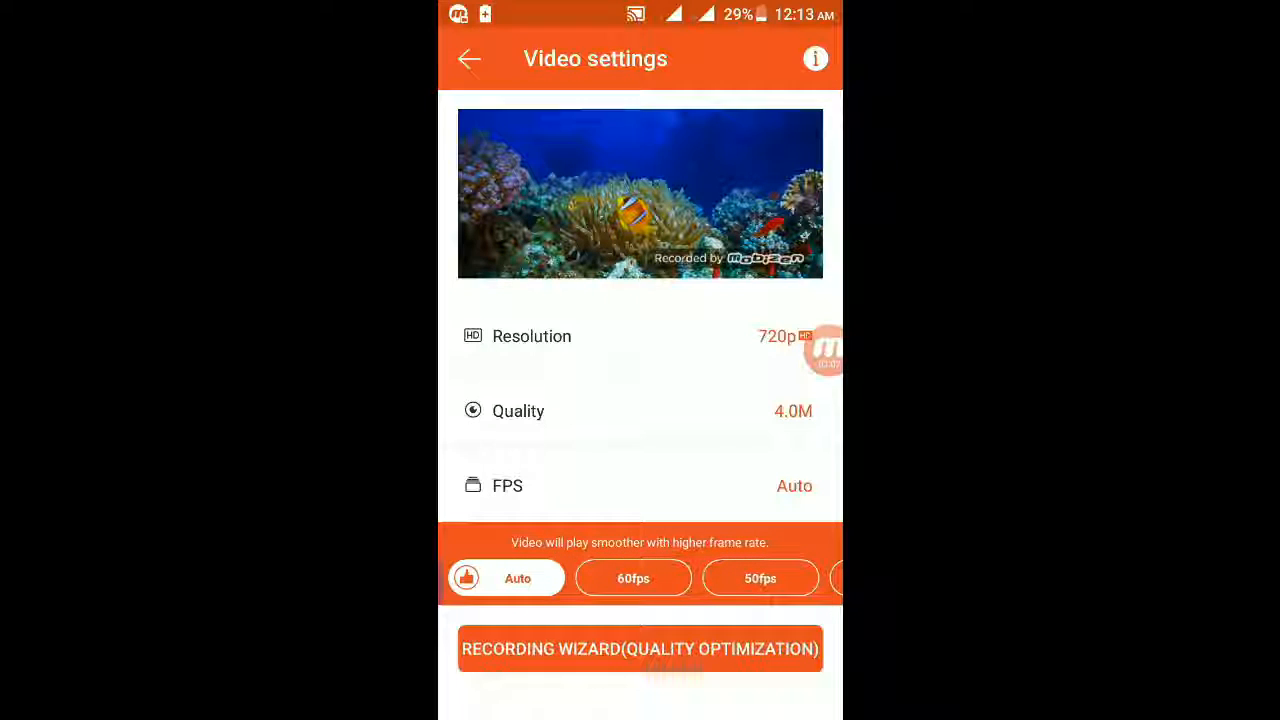
pyautogui.click(632, 578)
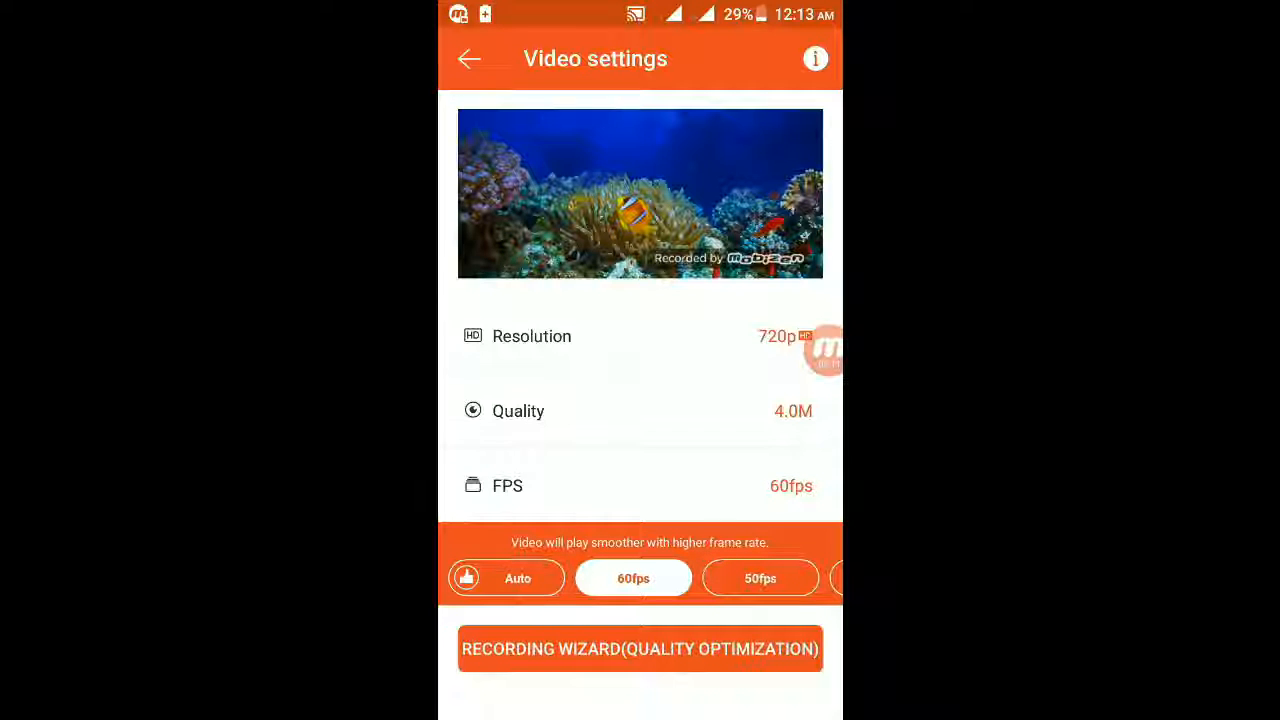
pyautogui.click(516, 578)
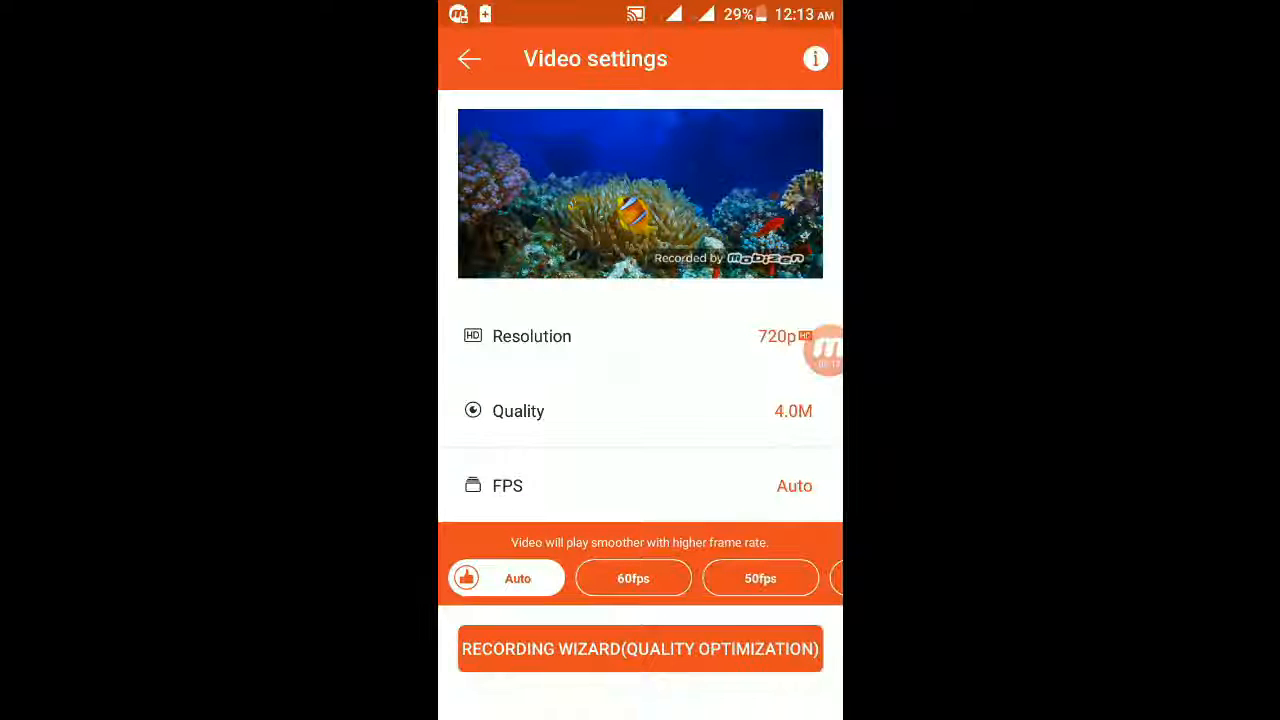
pyautogui.click(468, 58)
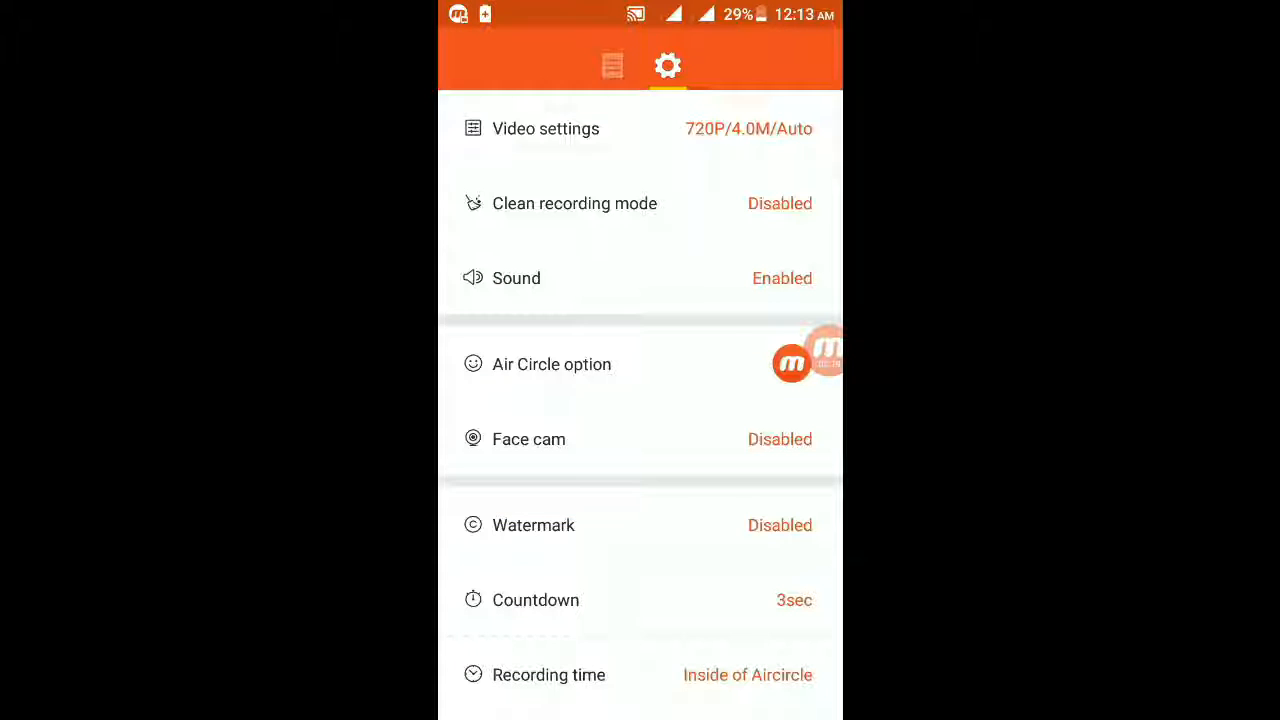
# - Revisit video settings briefly, then exit to the home screen with floating controls
pyautogui.click(544, 128)
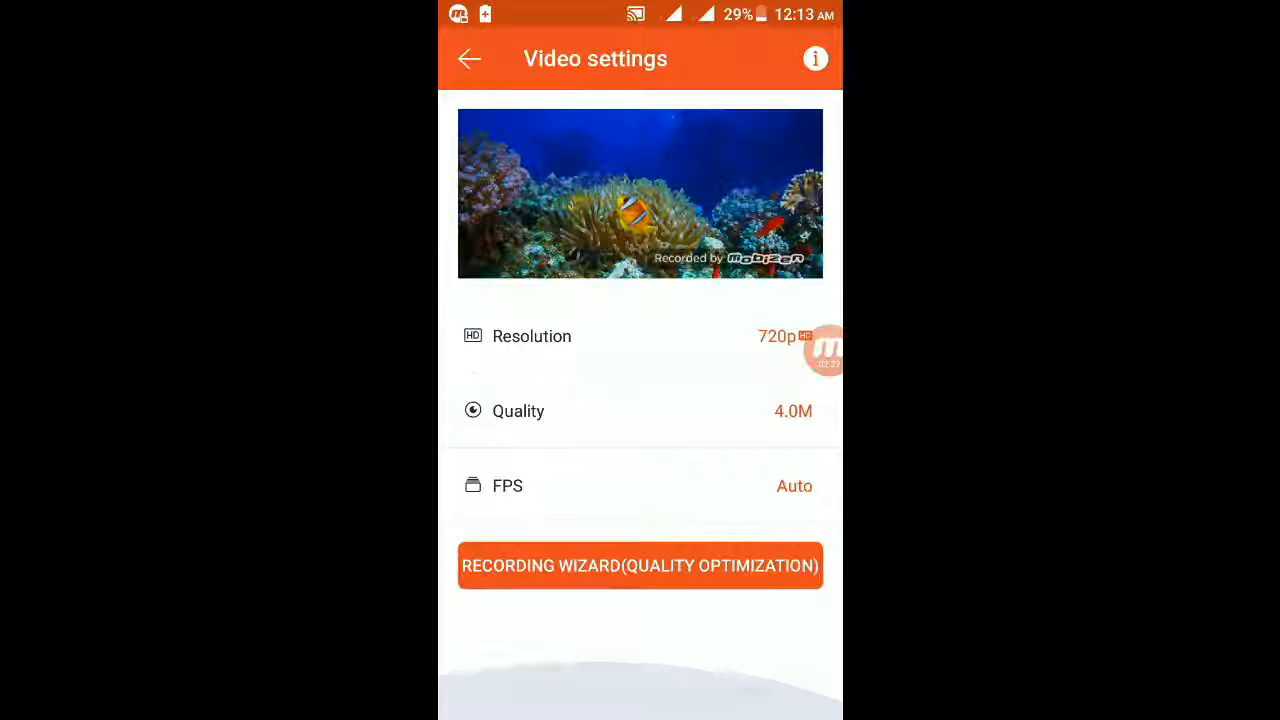
pyautogui.click(468, 58)
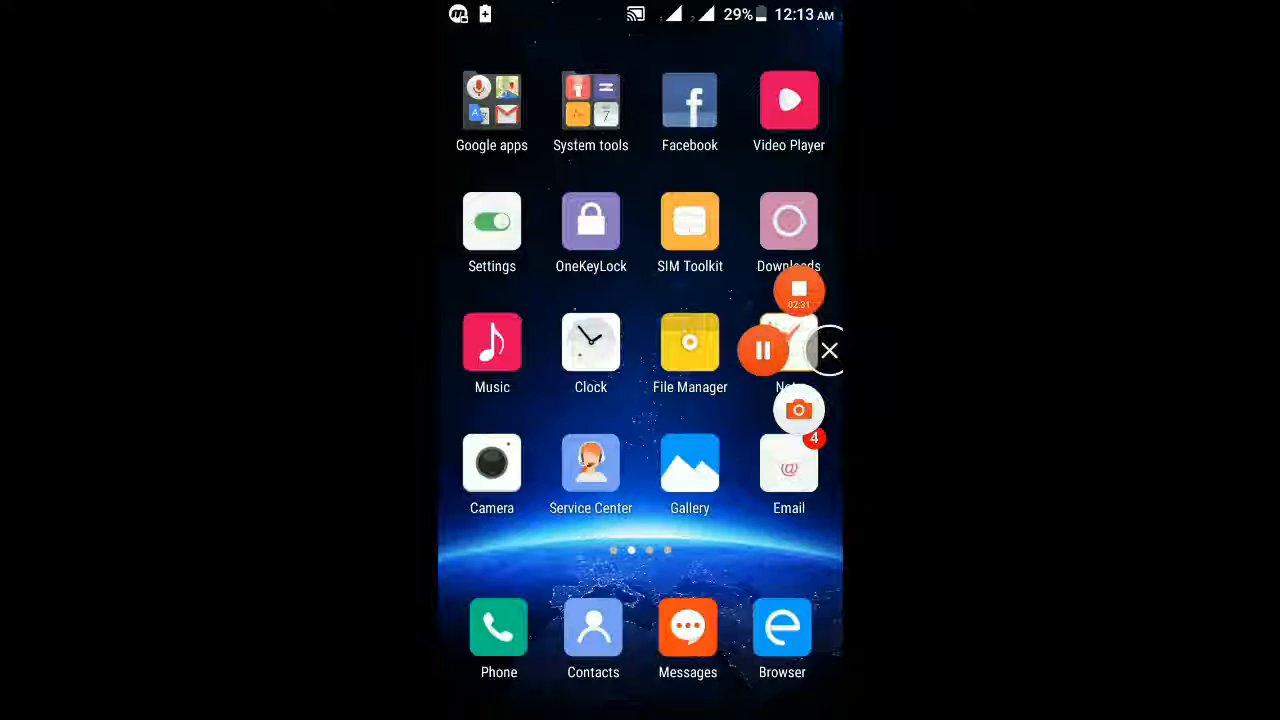
# - View the Gallery albums including the Mobizen folder, then return home
pyautogui.click(798, 408)
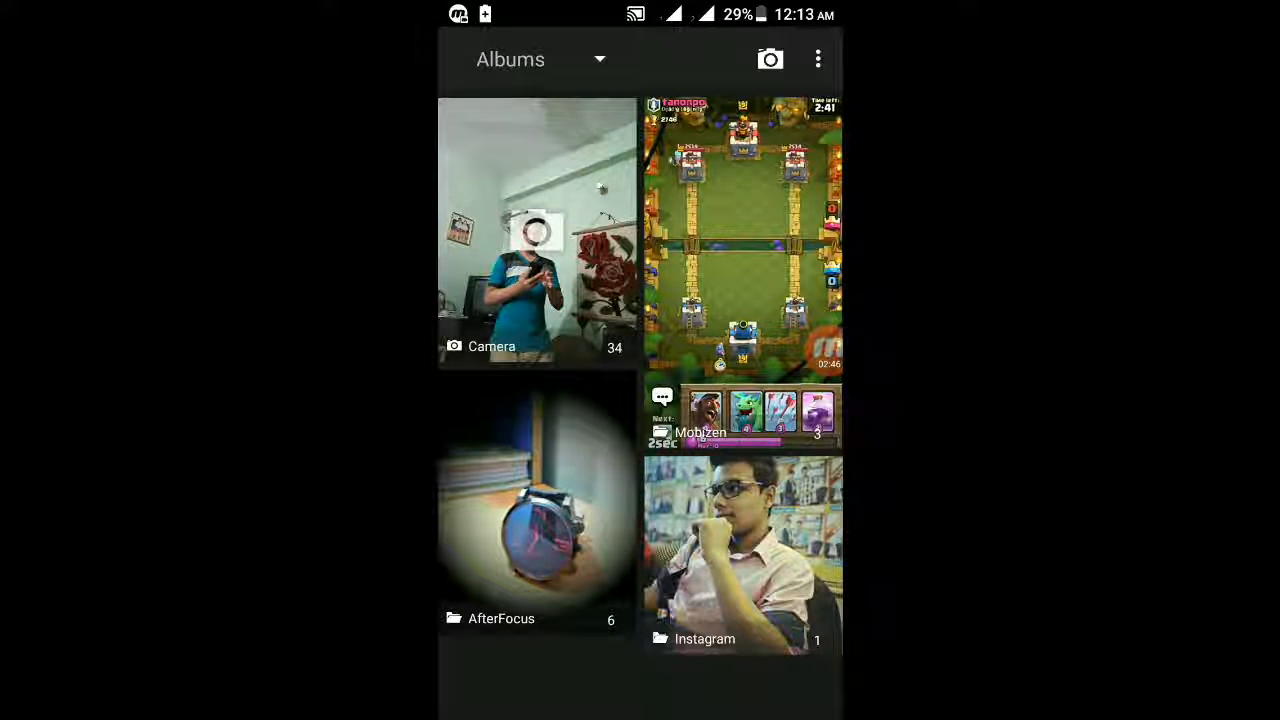
pyautogui.press('HOME')
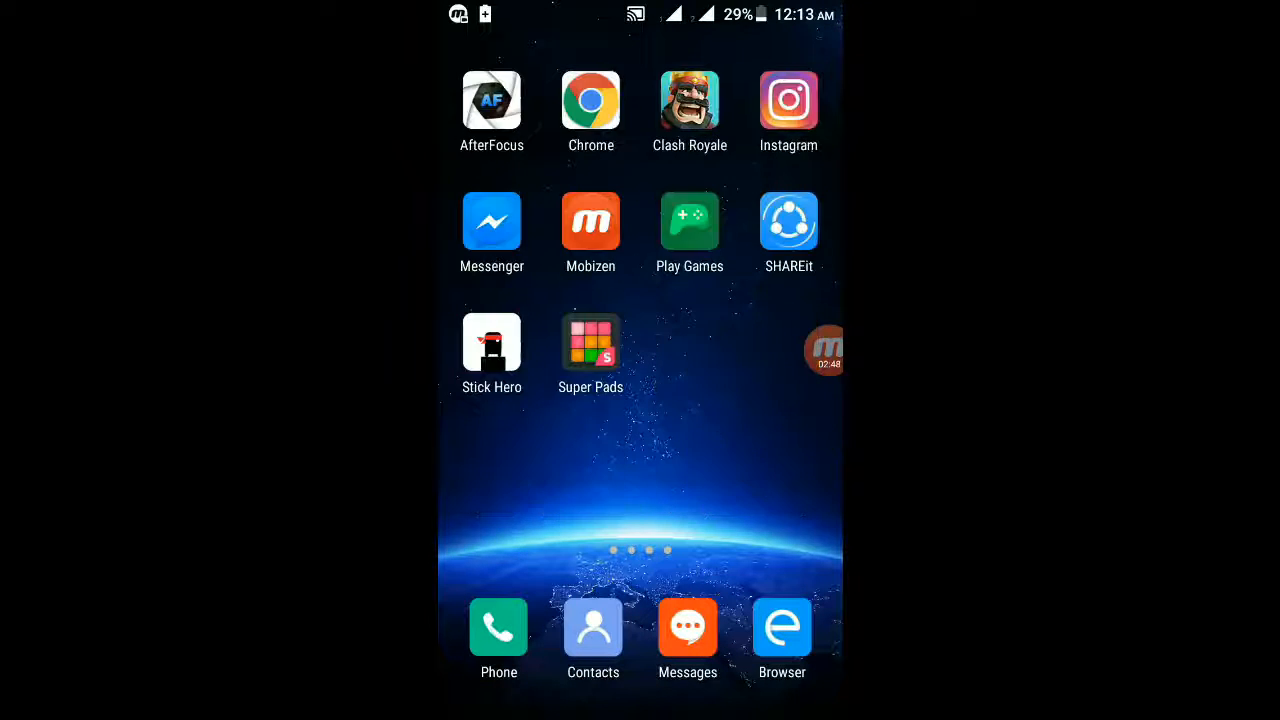